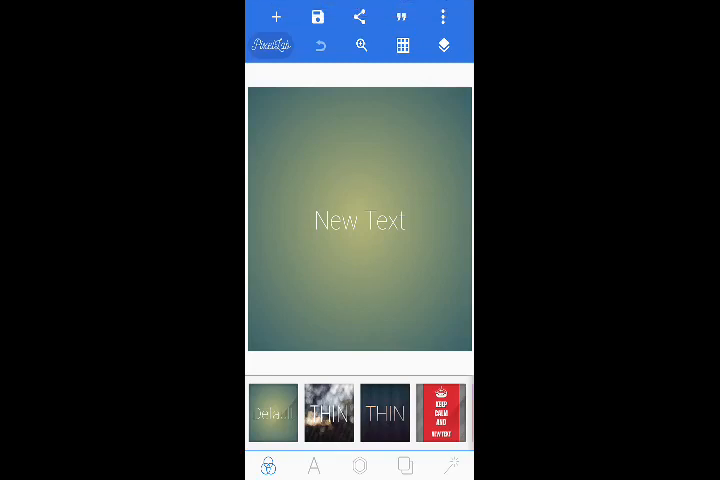
Step: Delete the default 'New Text' caption from the canvas
{"action": "left_click", "coordinate": [360, 221]}
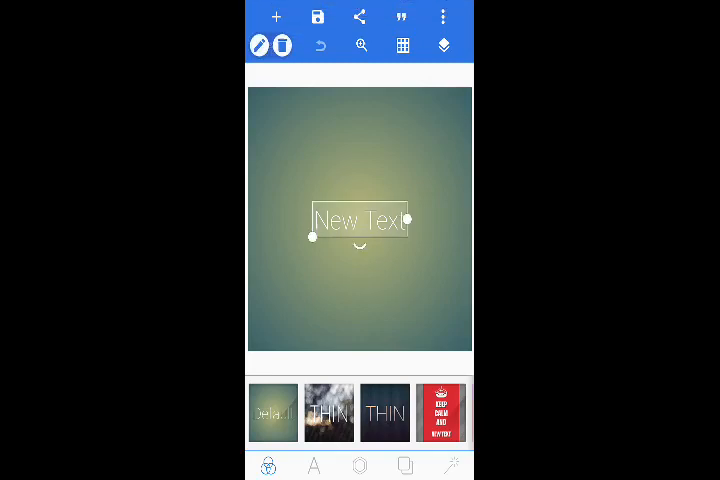
{"action": "left_click", "coordinate": [285, 45]}
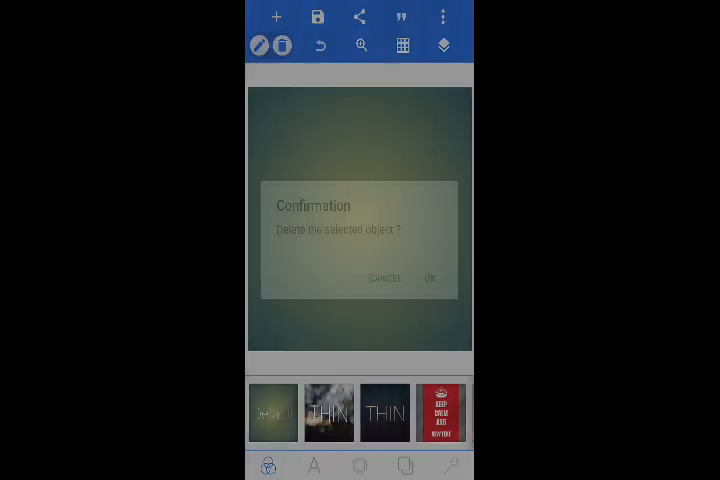
{"action": "left_click", "coordinate": [430, 278]}
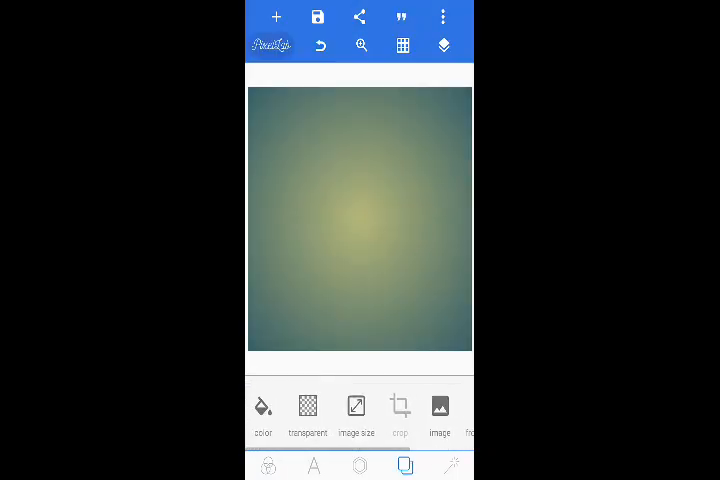
Step: Set a plain white background, show the grid, and import the tropical boardwalk photo
{"action": "left_click", "coordinate": [263, 410]}
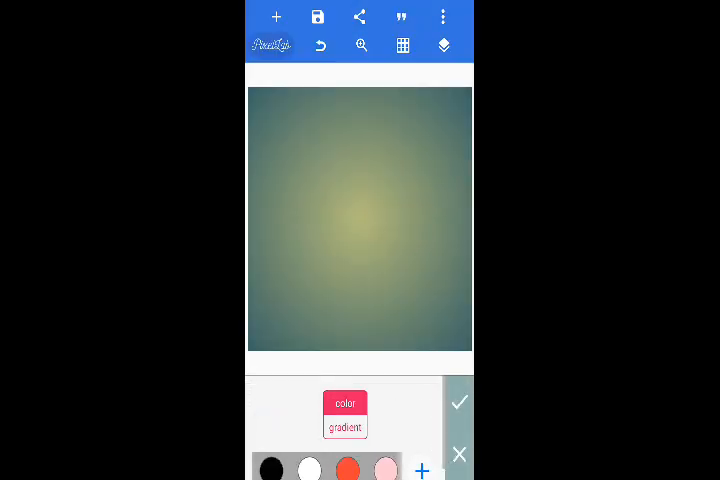
{"action": "left_click", "coordinate": [458, 402]}
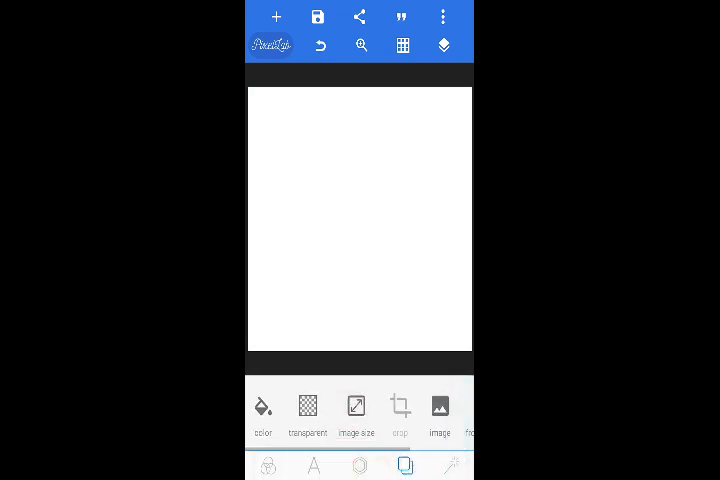
{"action": "left_click", "coordinate": [401, 46]}
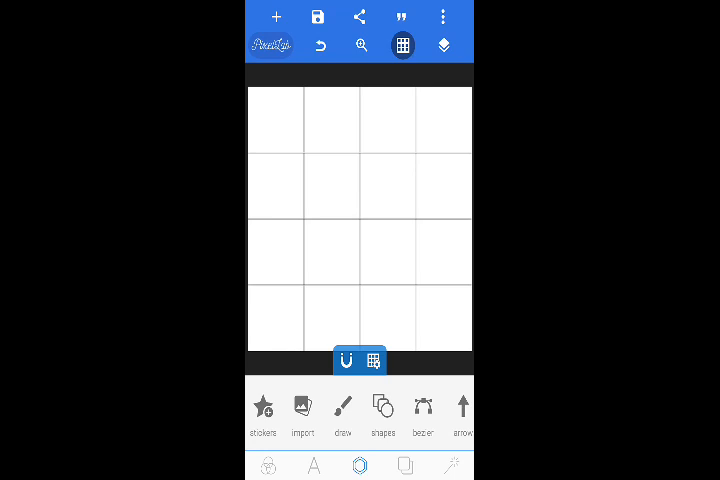
{"action": "left_click", "coordinate": [303, 412]}
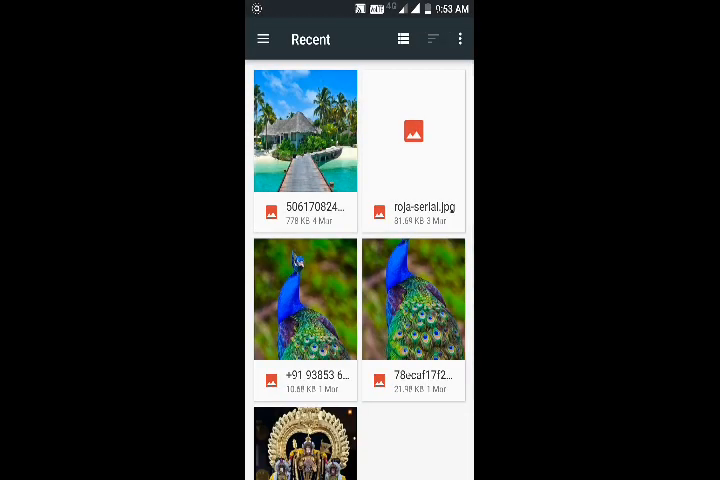
{"action": "left_click", "coordinate": [305, 128]}
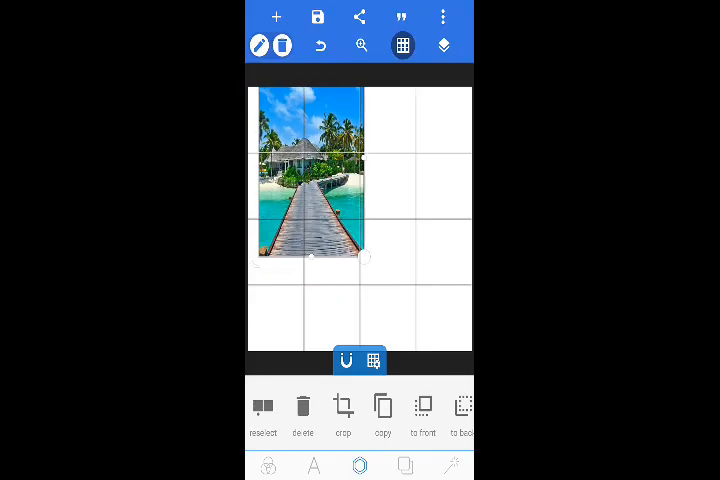
Step: Resize the boardwalk photo down to roughly one grid cell
{"action": "left_click_drag", "start_coordinate": [367, 257], "coordinate": [347, 237]}
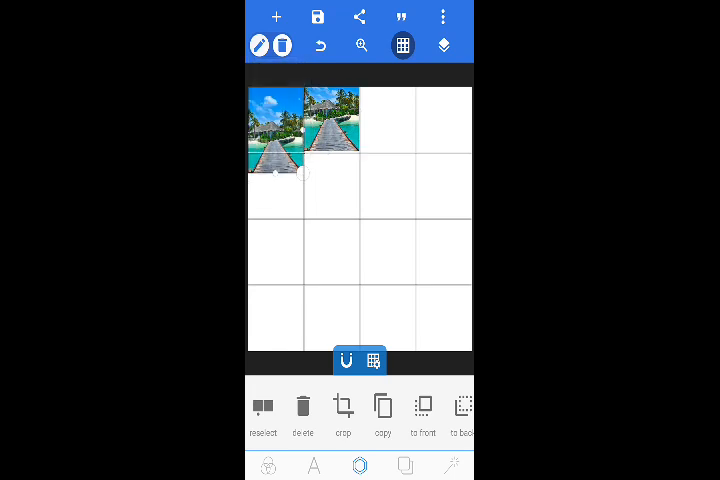
Step: Drag a boardwalk photo copy into its grid cell in the top rows
{"action": "left_click_drag", "start_coordinate": [277, 125], "coordinate": [277, 200]}
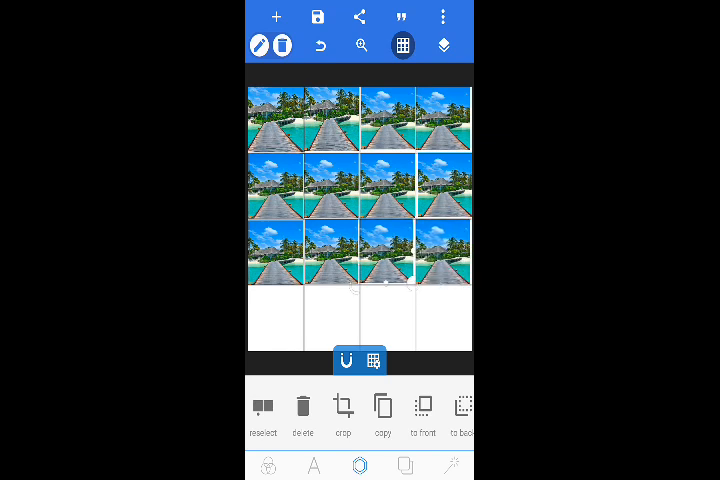
Step: Add the last boardwalk photo copy to the bottom row and show the layers list
{"action": "left_click", "coordinate": [287, 47]}
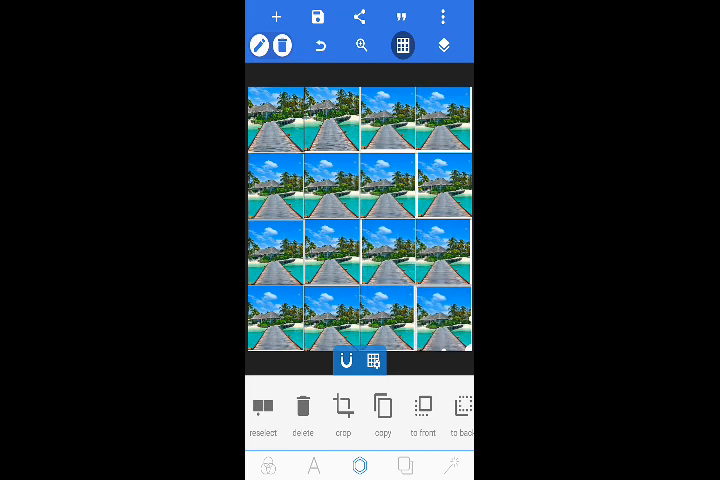
{"action": "left_click", "coordinate": [443, 45]}
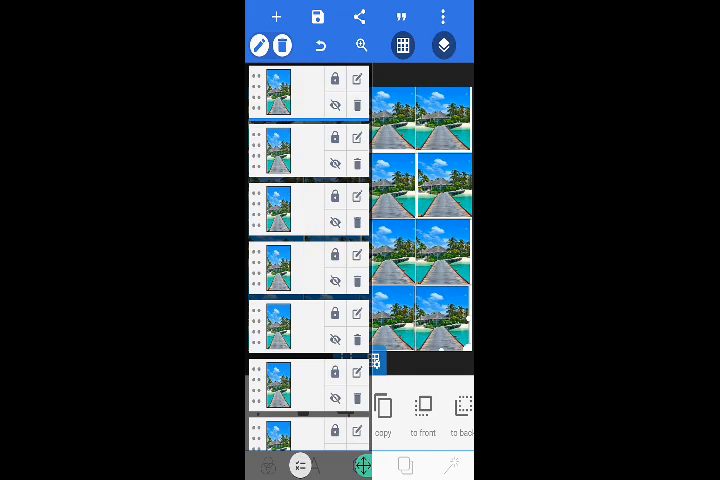
Step: Lock two of the photo layers in the layers panel
{"action": "left_click", "coordinate": [334, 83]}
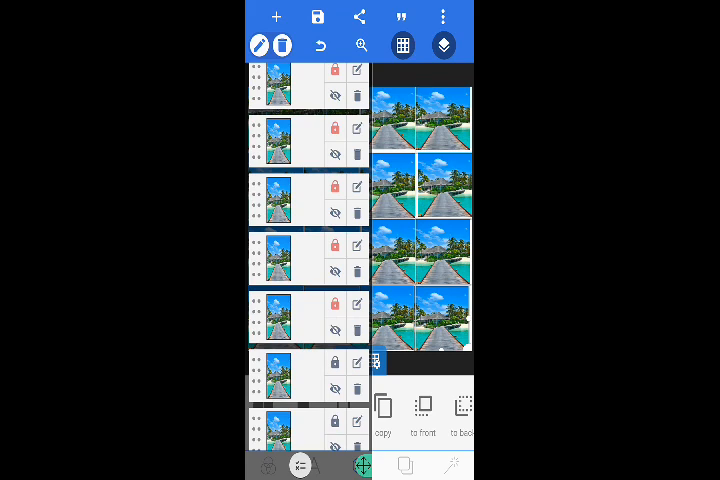
{"action": "left_click", "coordinate": [331, 303]}
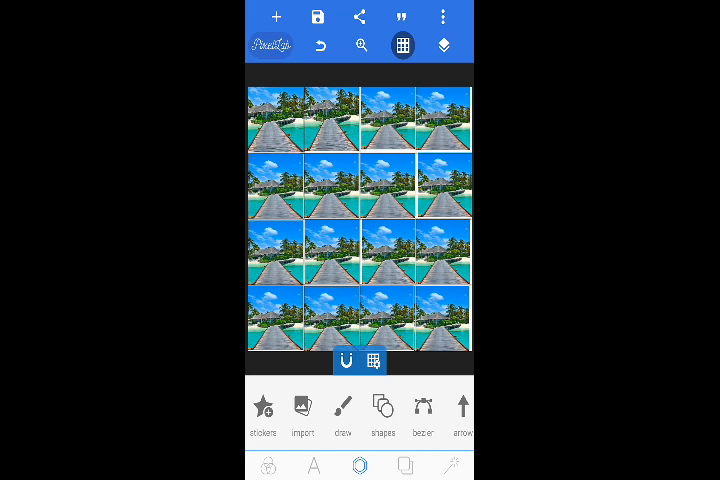
Step: Open the save-as-image export dialog for the collage
{"action": "left_click", "coordinate": [317, 18]}
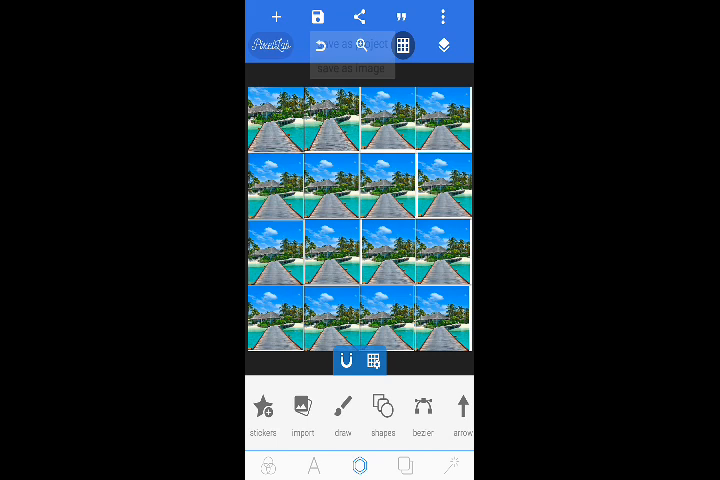
{"action": "left_click", "coordinate": [318, 18]}
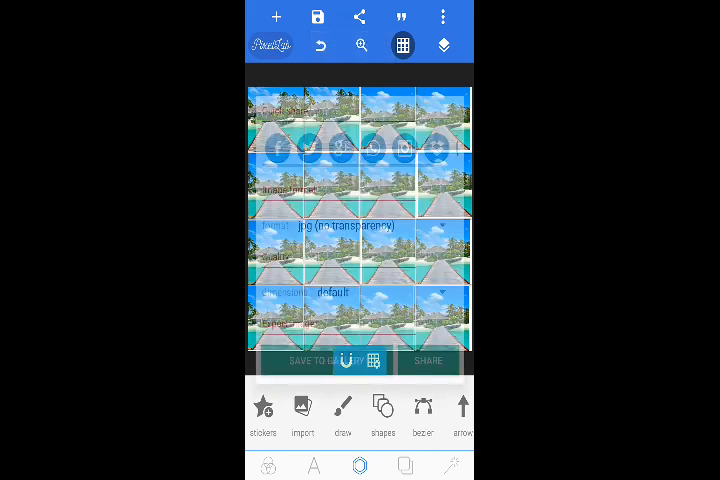